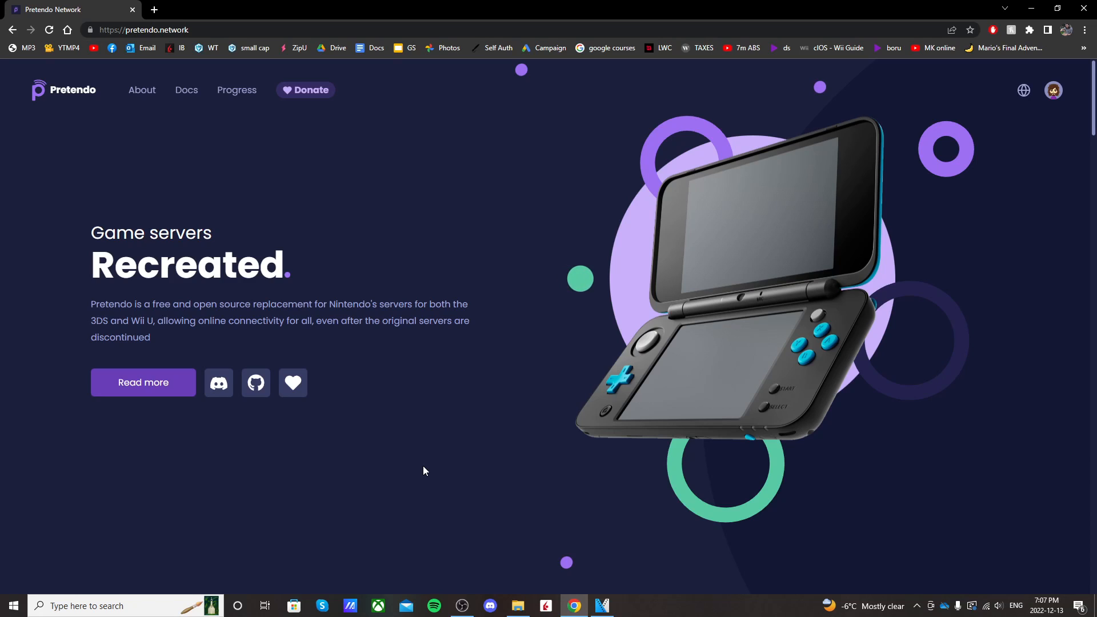
{"action": "mouse_move", "coordinate": [514, 464]}
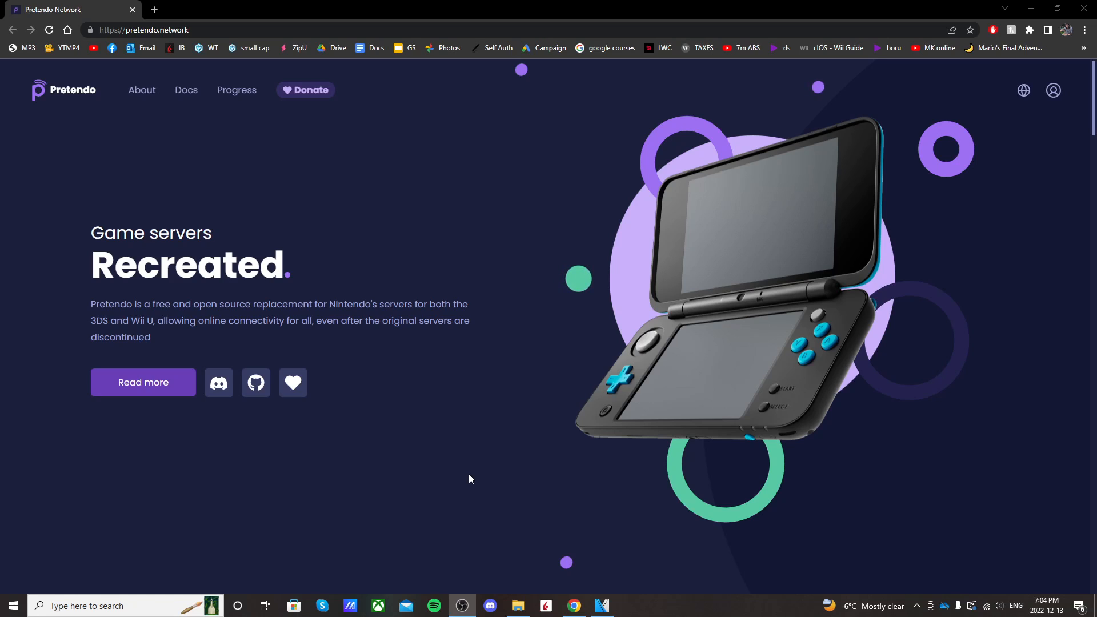
{"action": "mouse_move", "coordinate": [414, 247]}
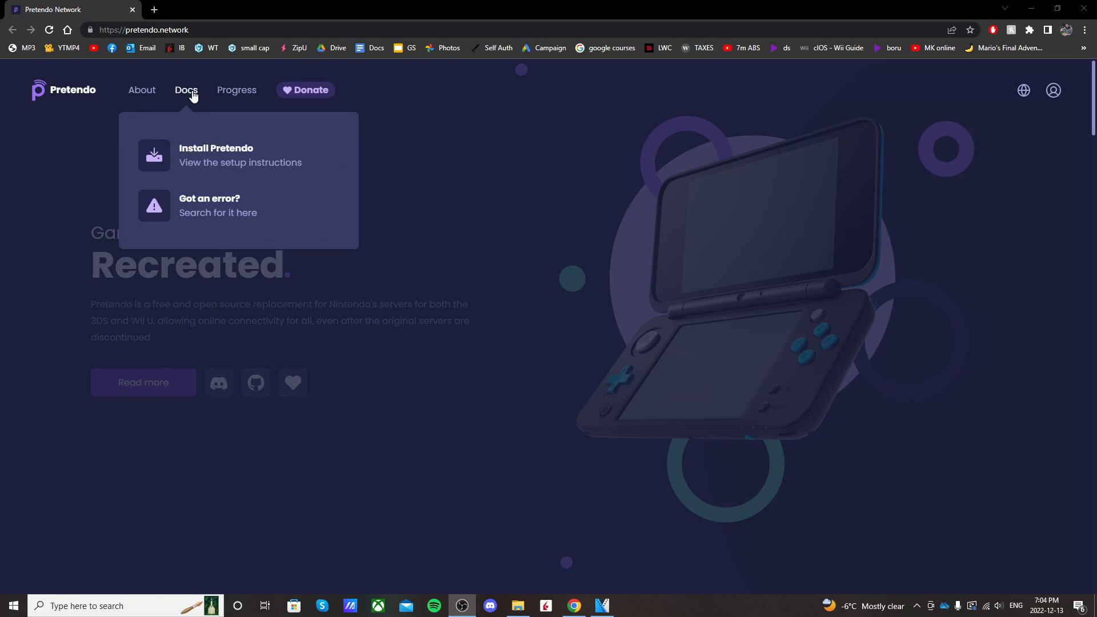
{"action": "mouse_move", "coordinate": [240, 155]}
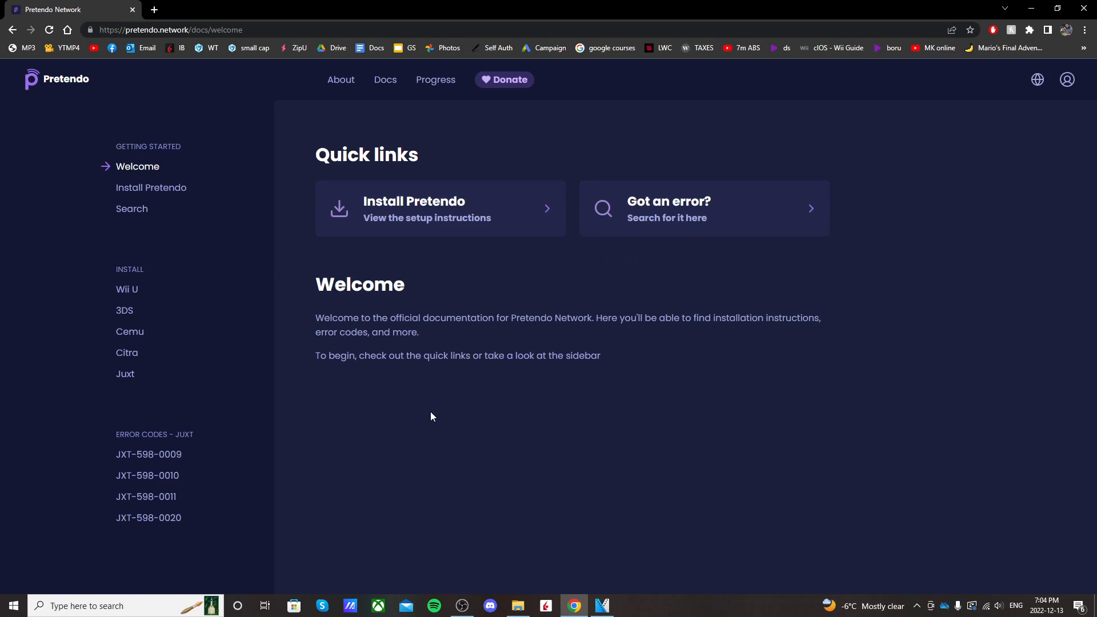
{"action": "mouse_move", "coordinate": [482, 212]}
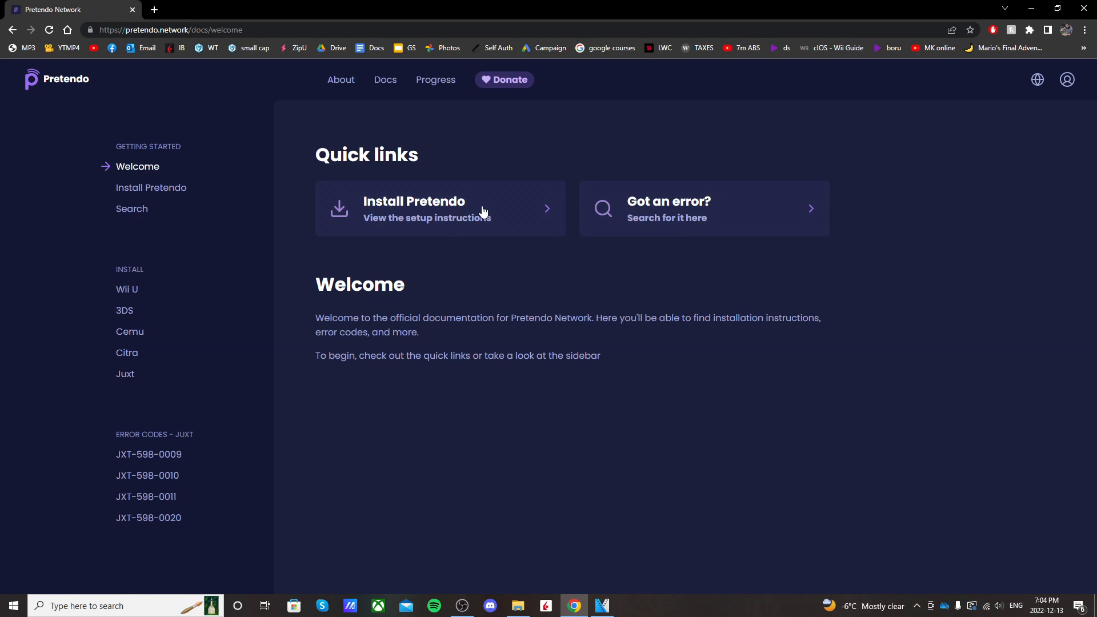
Go to Docs > Install Pretendo > Wii U and jump to the Aroma section
{"action": "left_click", "coordinate": [440, 208]}
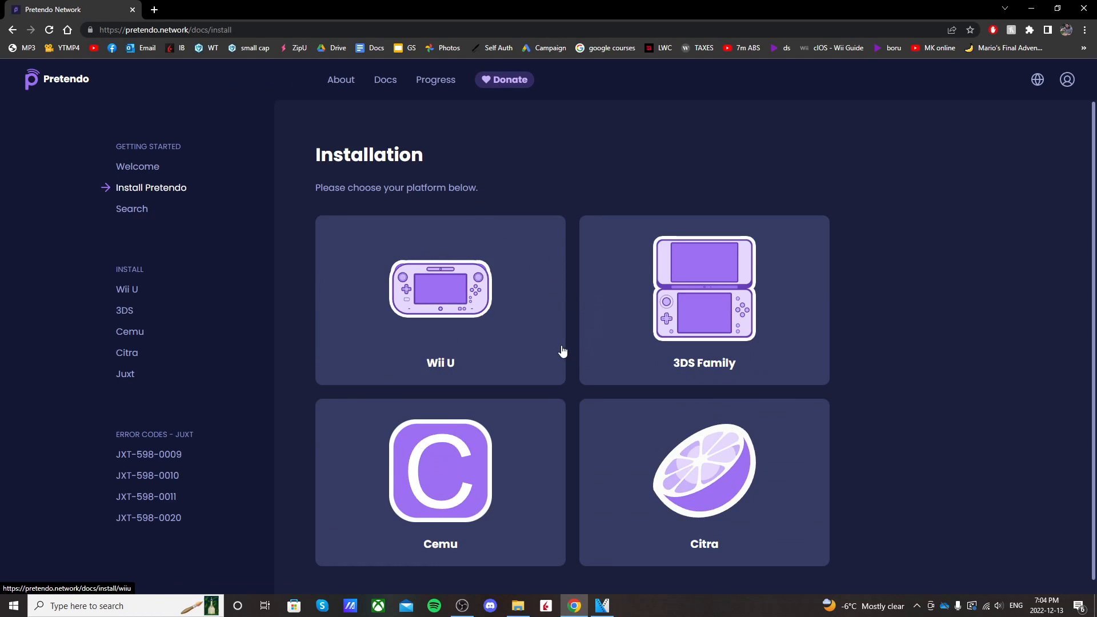
{"action": "left_click", "coordinate": [440, 302]}
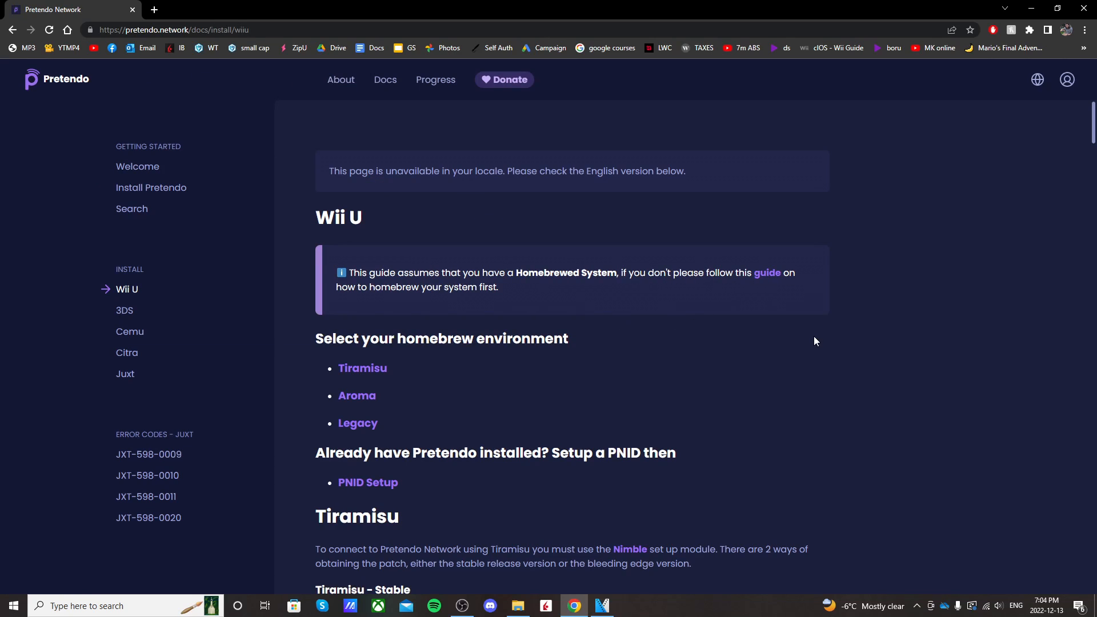
{"action": "mouse_move", "coordinate": [356, 395]}
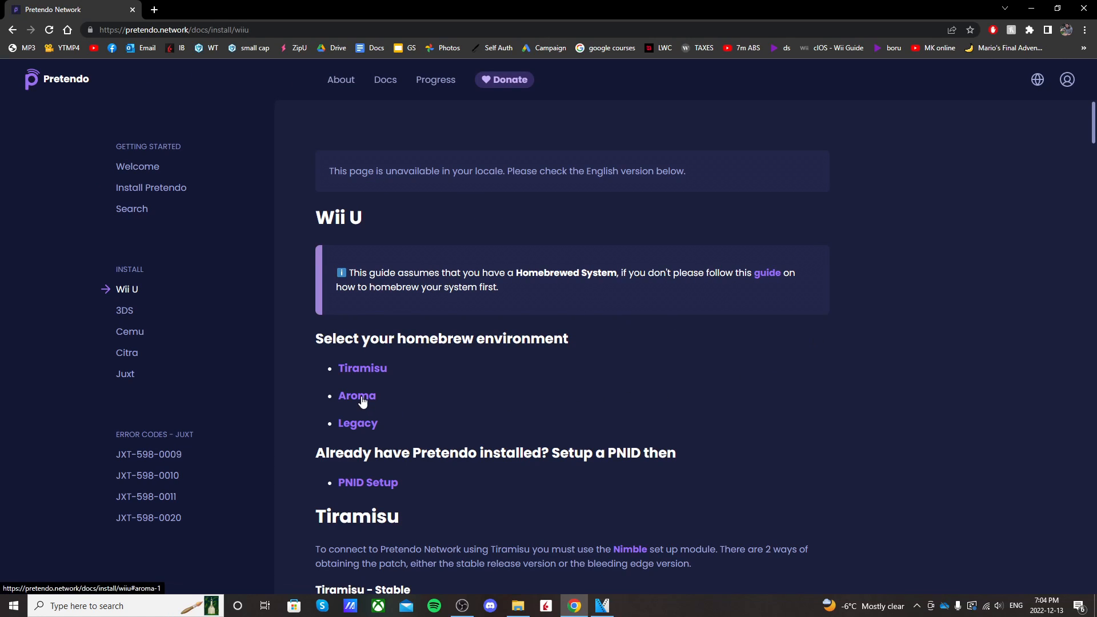
{"action": "left_click", "coordinate": [357, 396]}
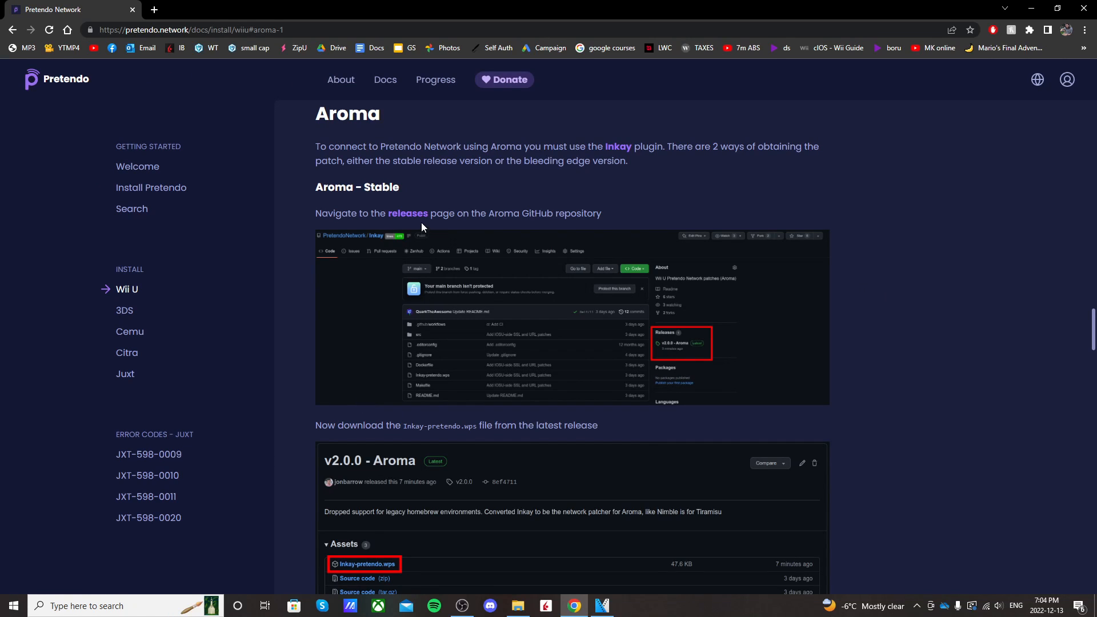
Download inkay-pretendo.wps from the Inkay v2.1.0 - Aroma release assets on GitHub
{"action": "left_click", "coordinate": [408, 213]}
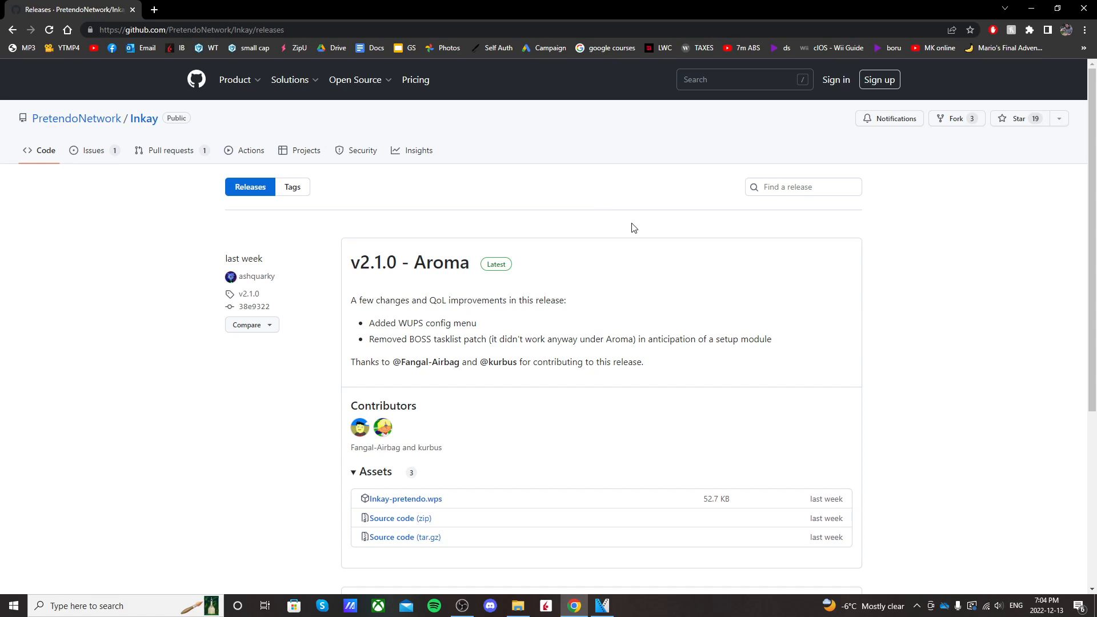
{"action": "scroll", "scroll_direction": "down", "scroll_amount": 3}
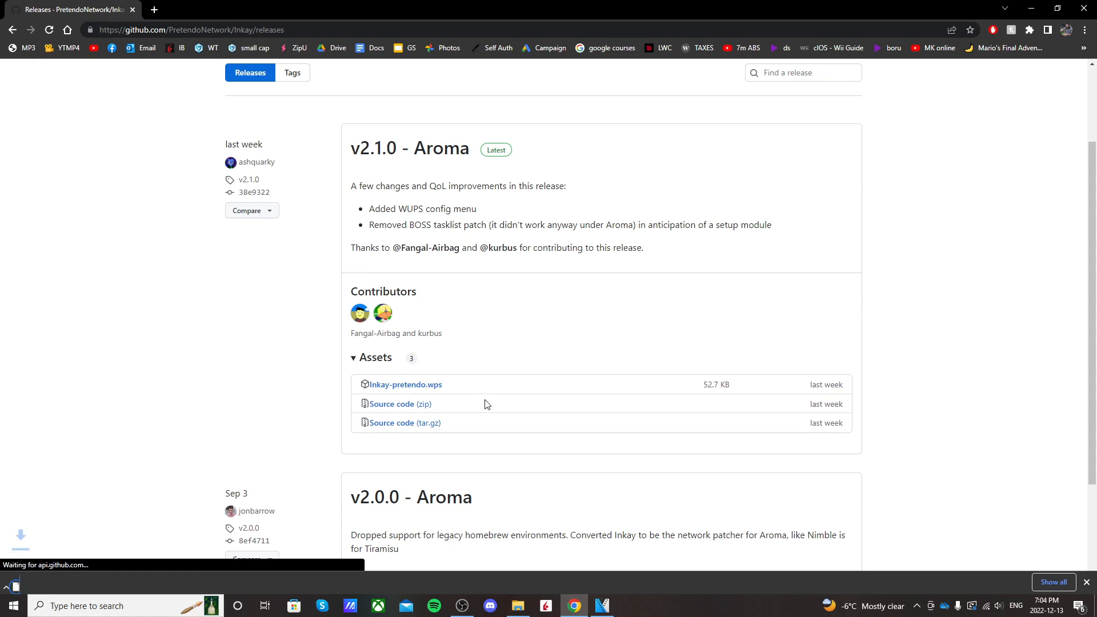
{"action": "left_click", "coordinate": [405, 384]}
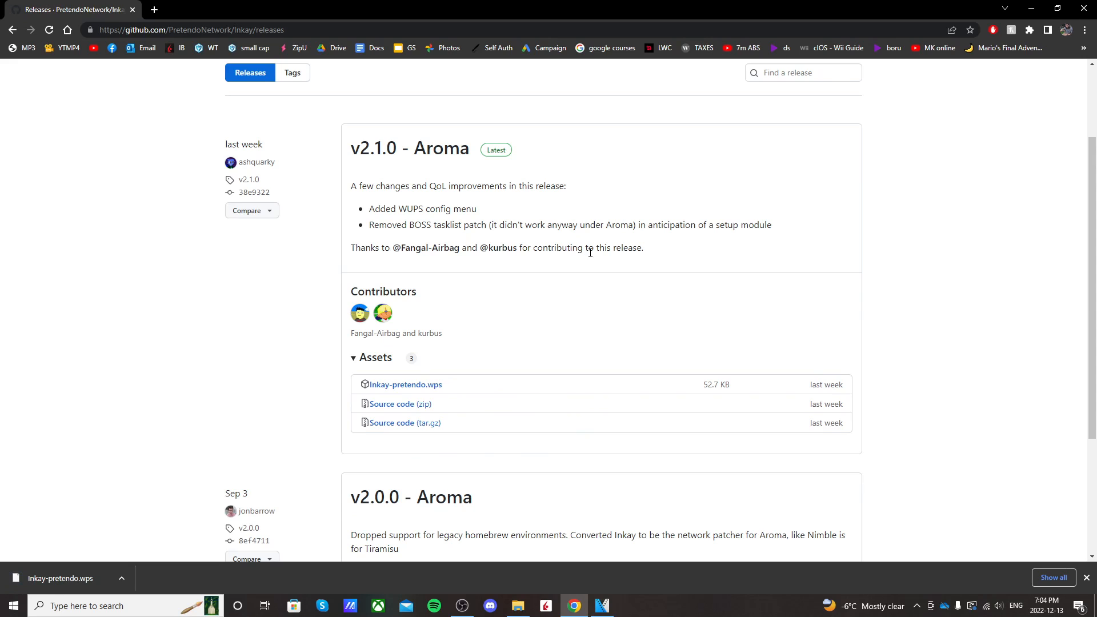
{"action": "mouse_move", "coordinate": [655, 203]}
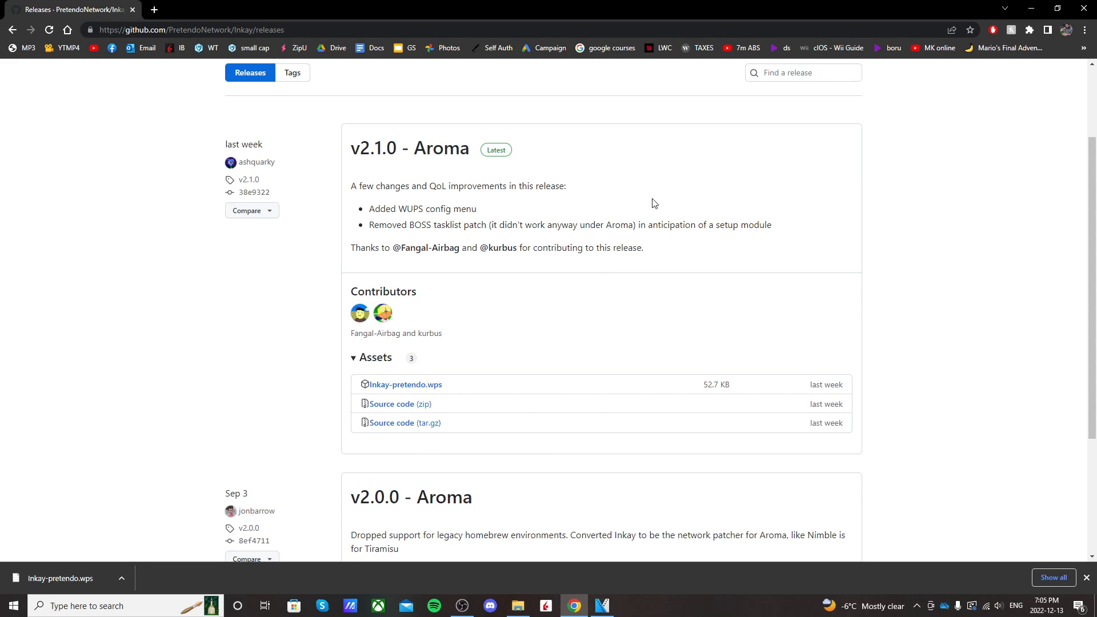
{"action": "mouse_move", "coordinate": [657, 187]}
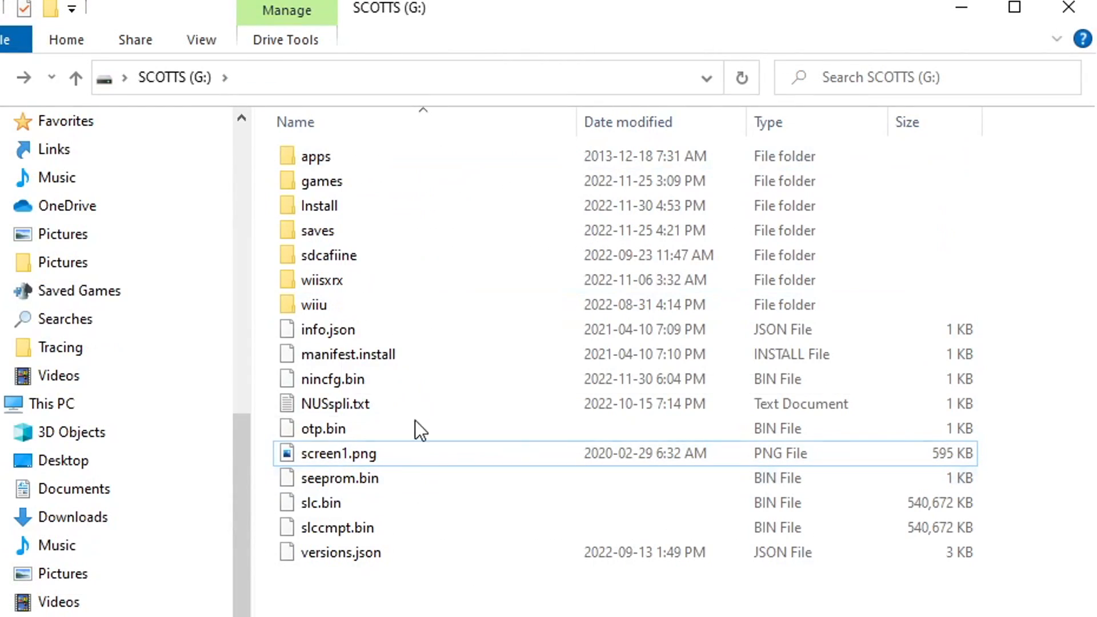
Open G:\wiiu\environments\aroma\plugins and take the downloaded inkay-pretendo.wps to copy in
{"action": "double_click", "coordinate": [319, 305]}
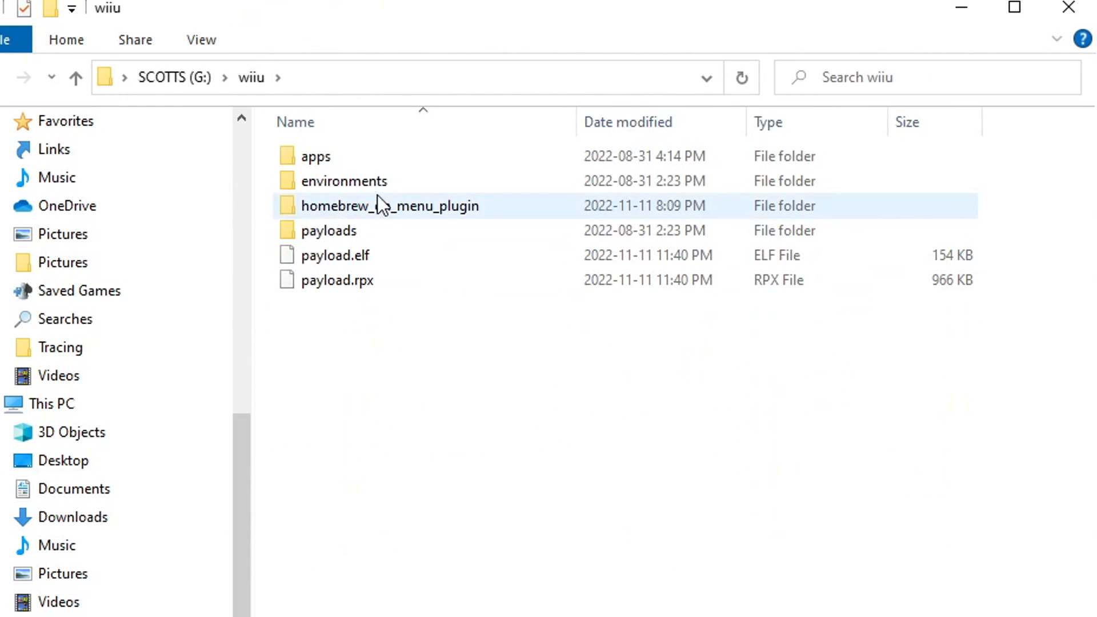
{"action": "double_click", "coordinate": [344, 180]}
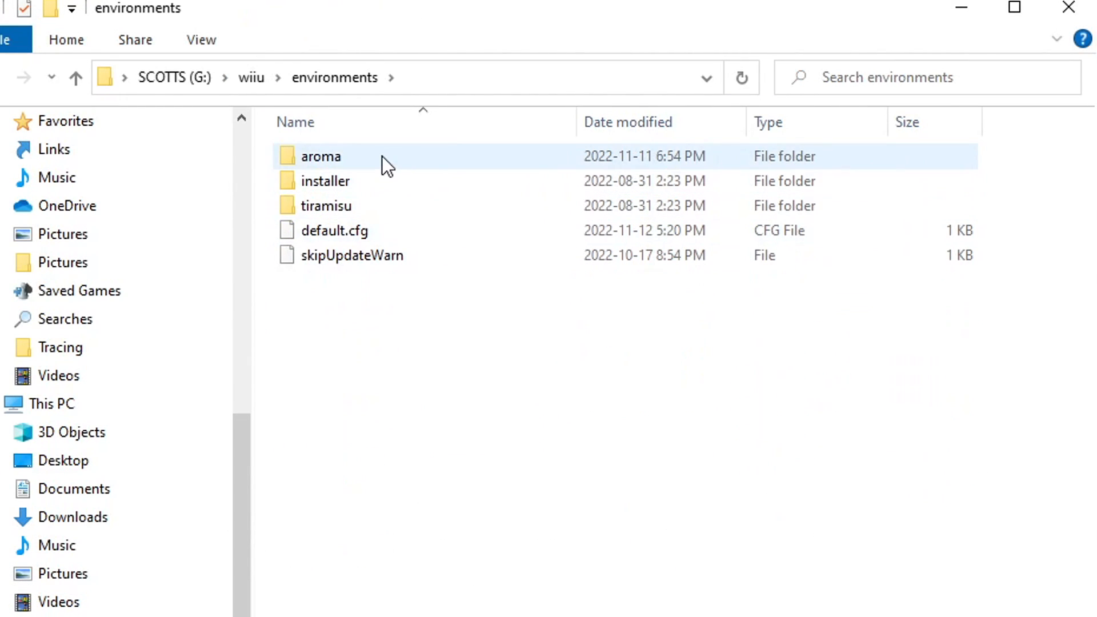
{"action": "double_click", "coordinate": [321, 156]}
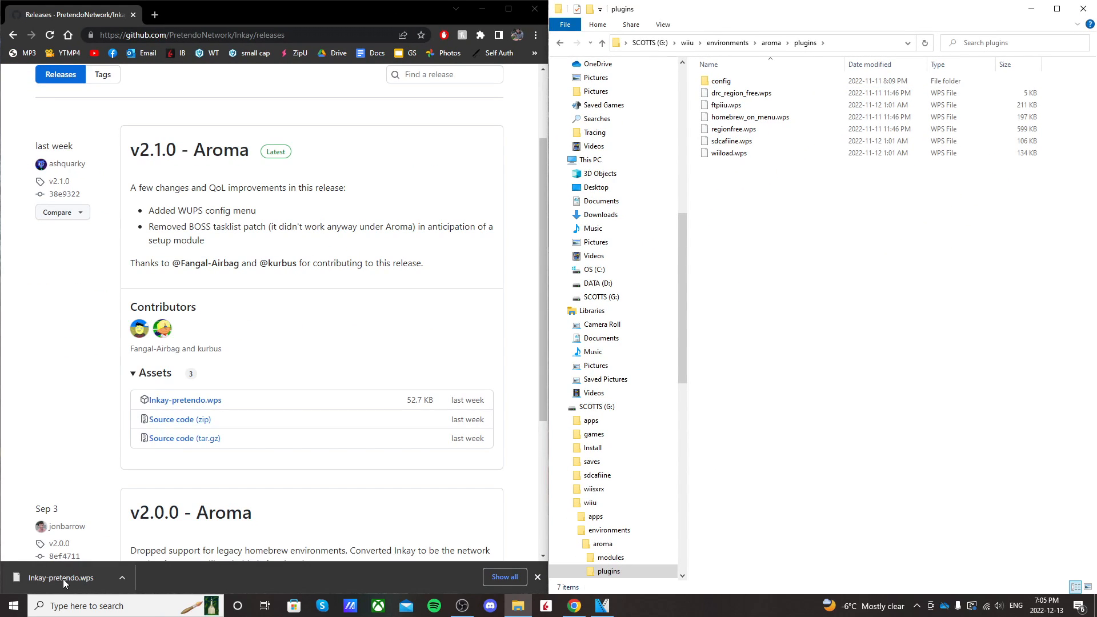
{"action": "left_click", "coordinate": [741, 164]}
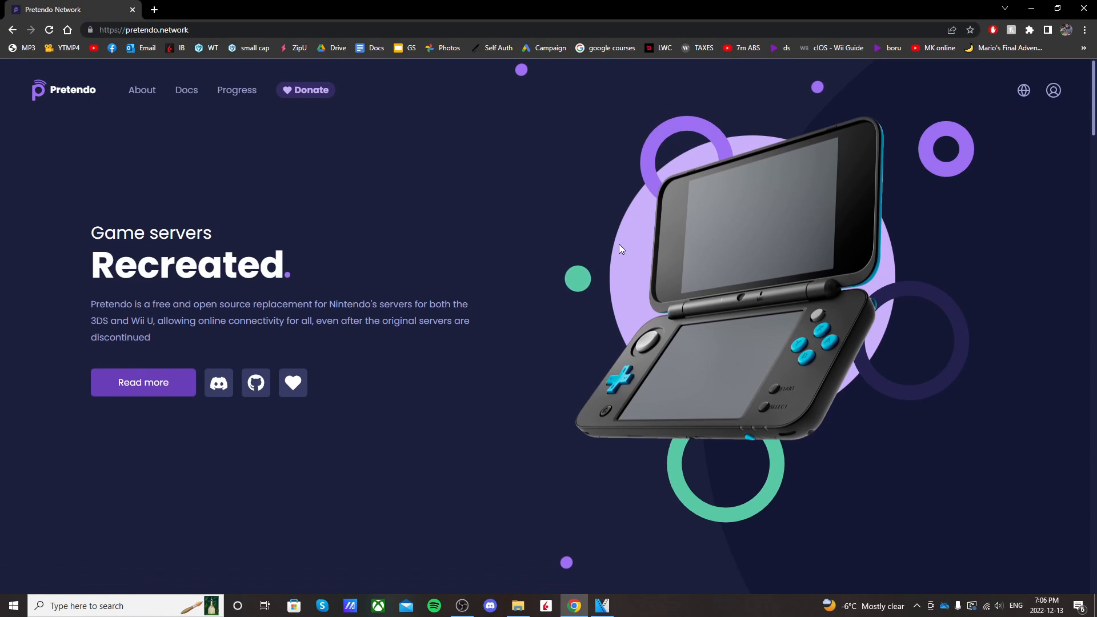
{"action": "mouse_move", "coordinate": [612, 234]}
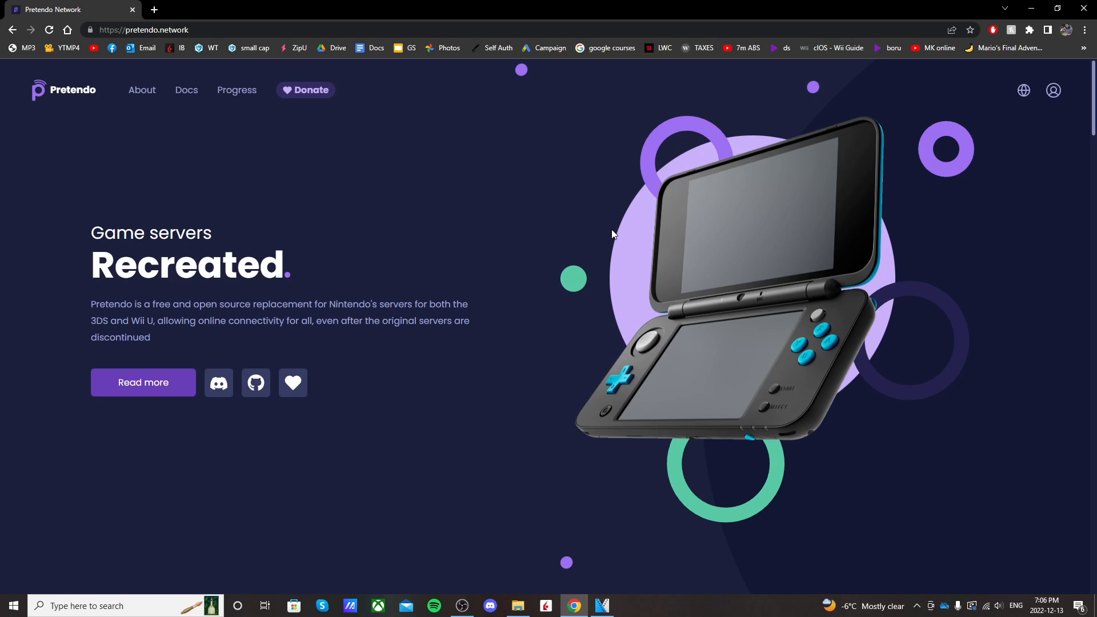
{"action": "mouse_move", "coordinate": [972, 124]}
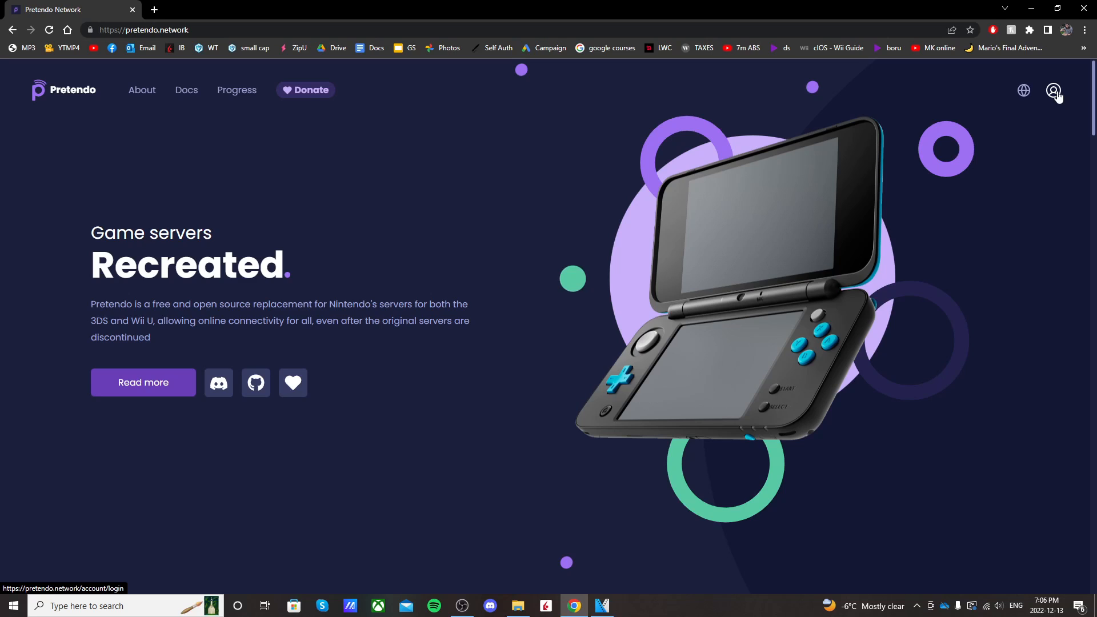
Log in to the Pretendo Network account from the top-right account icon
{"action": "left_click", "coordinate": [1052, 90]}
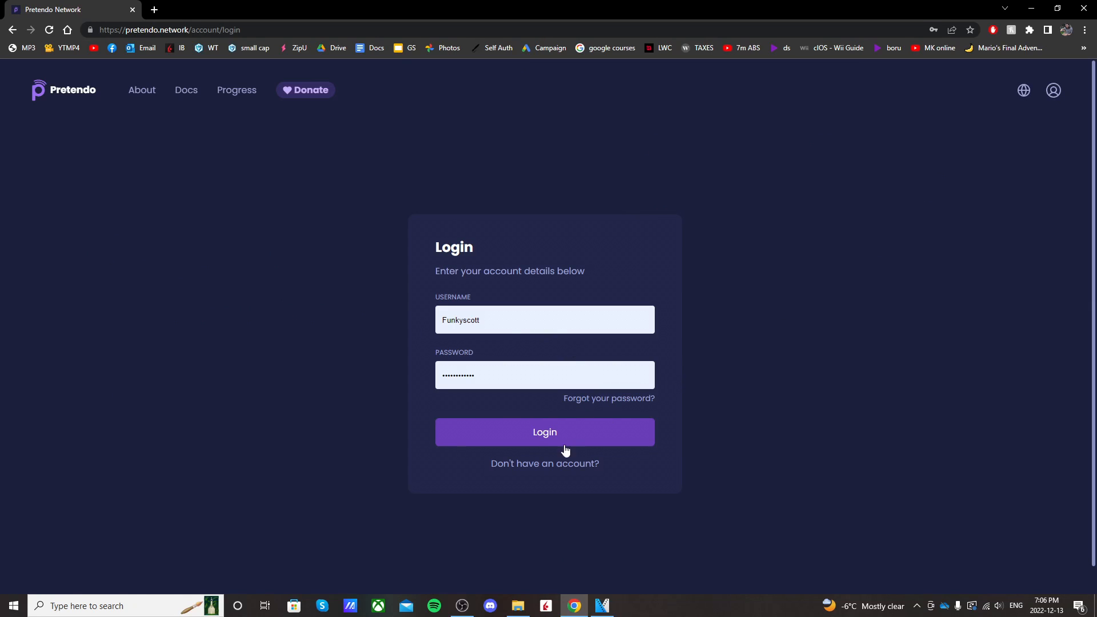
{"action": "left_click", "coordinate": [545, 432]}
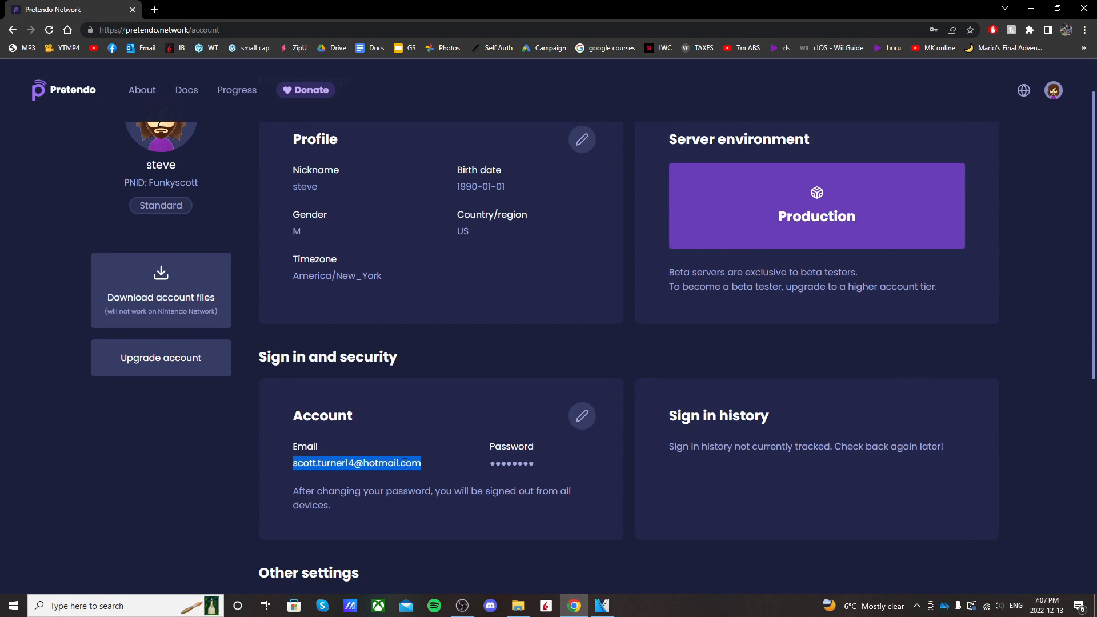
{"action": "left_click", "coordinate": [603, 457]}
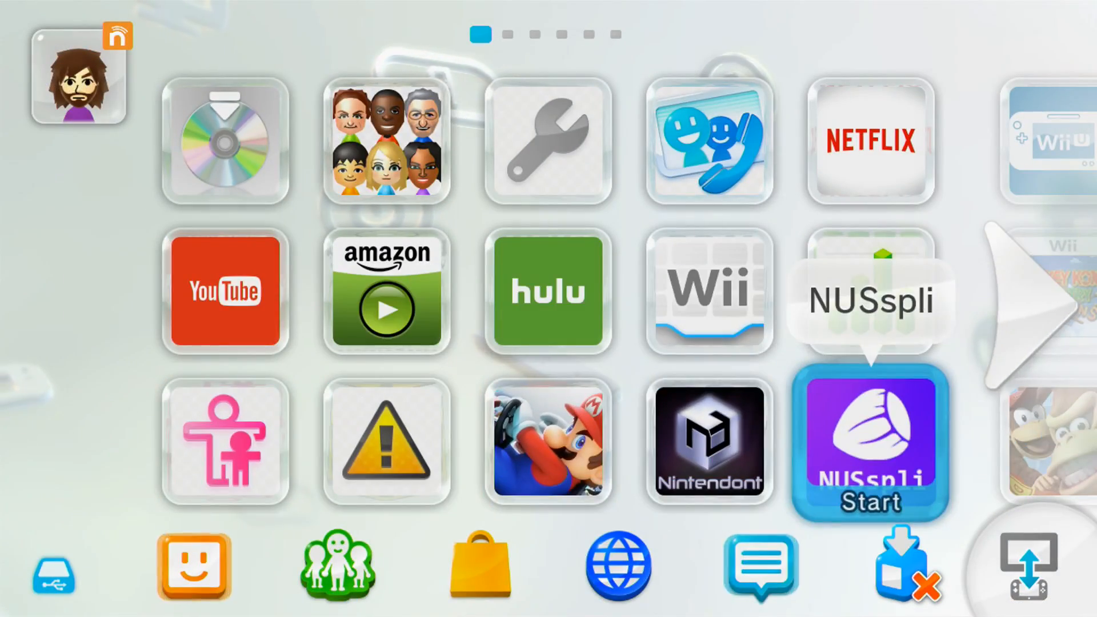
{"action": "scroll", "scroll_direction": "right", "scroll_amount": 3}
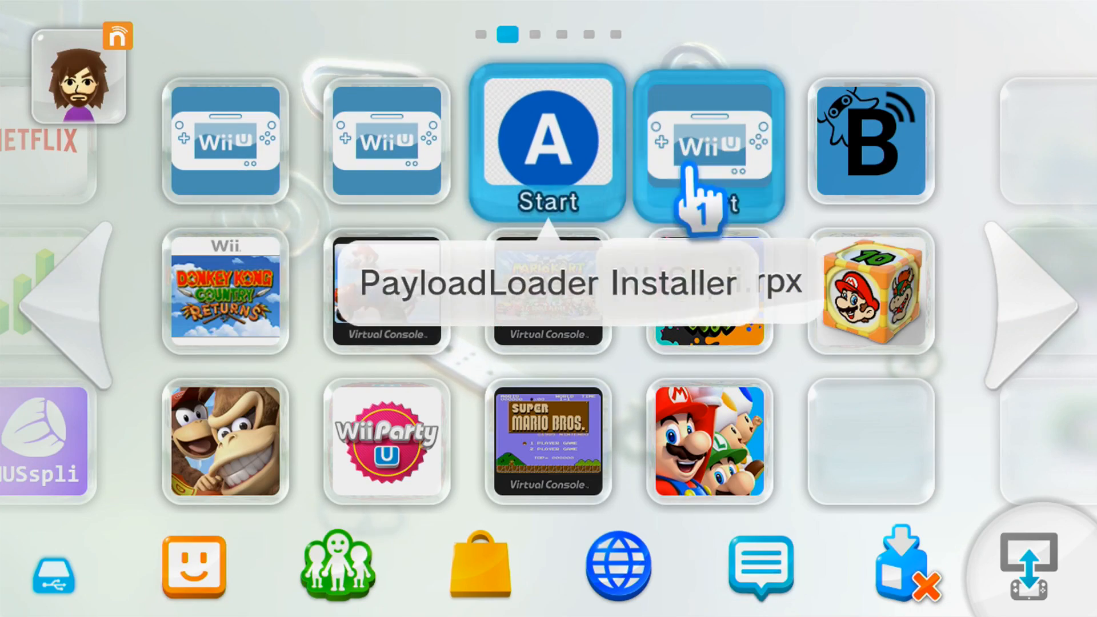
{"action": "mouse_move", "coordinate": [551, 140]}
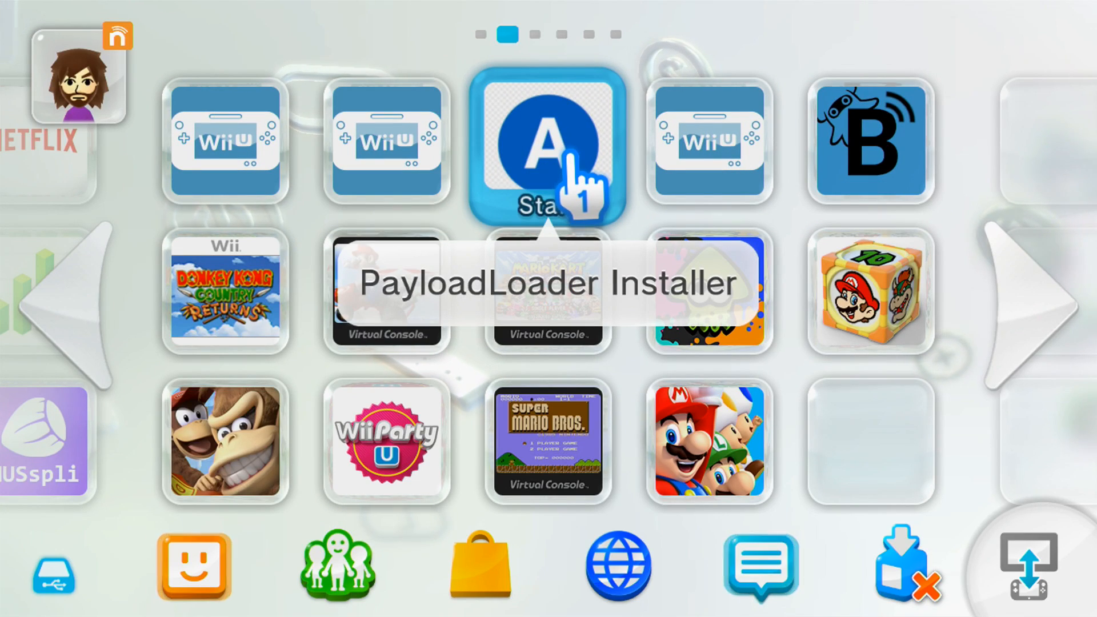
{"action": "scroll", "scroll_direction": "left", "scroll_amount": 3}
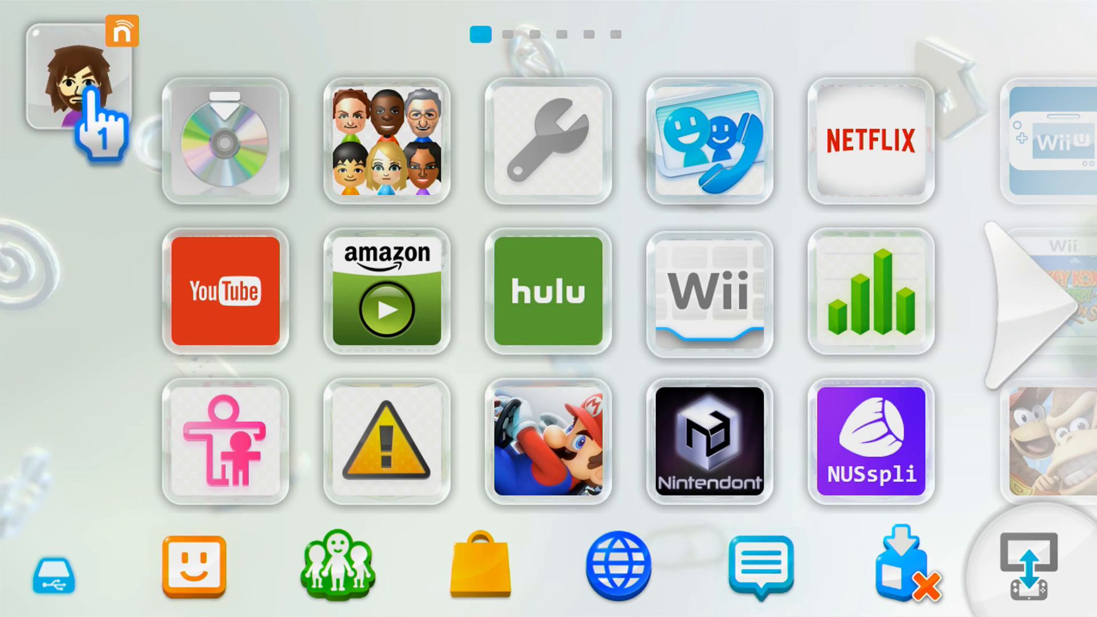
Open Funkyscott's User Settings and choose View Network Services Agreement
{"action": "left_click", "coordinate": [77, 94]}
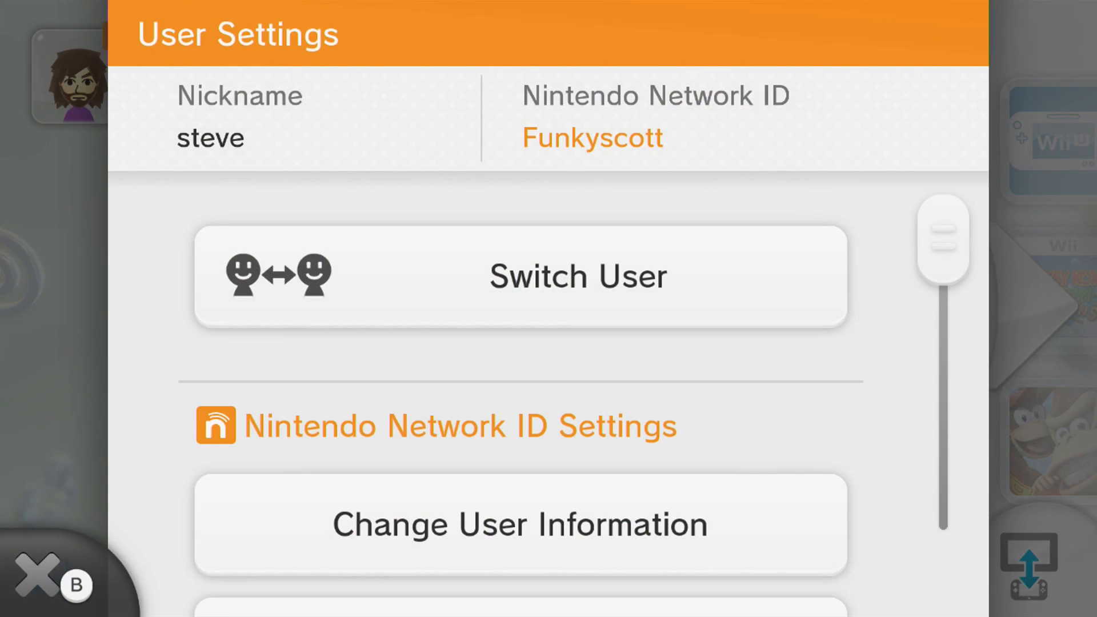
{"action": "mouse_move", "coordinate": [677, 224]}
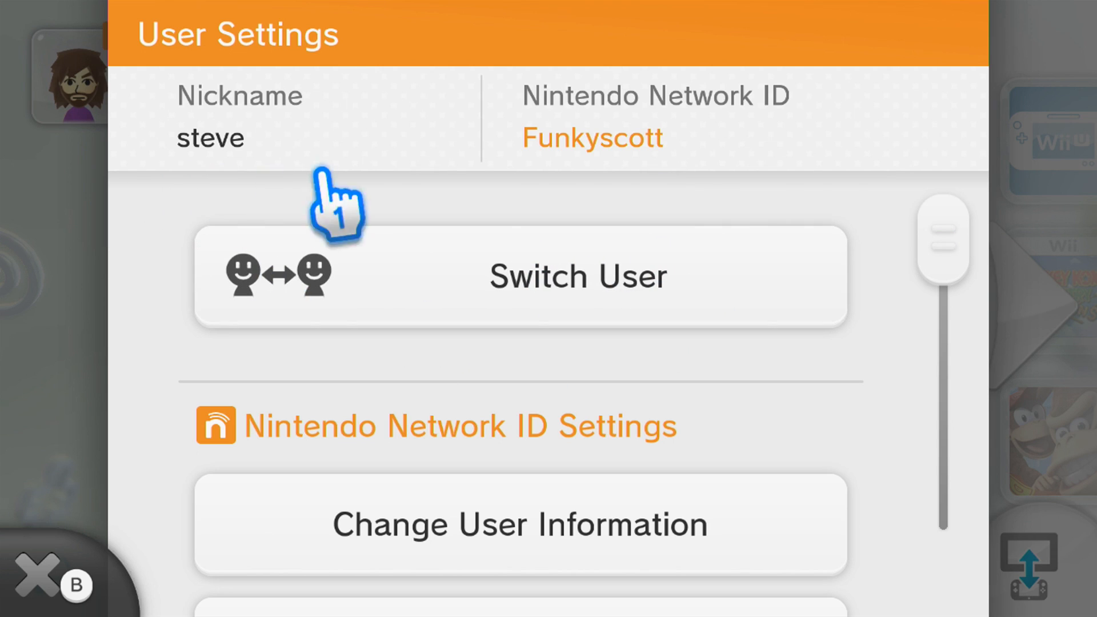
{"action": "mouse_move", "coordinate": [392, 209]}
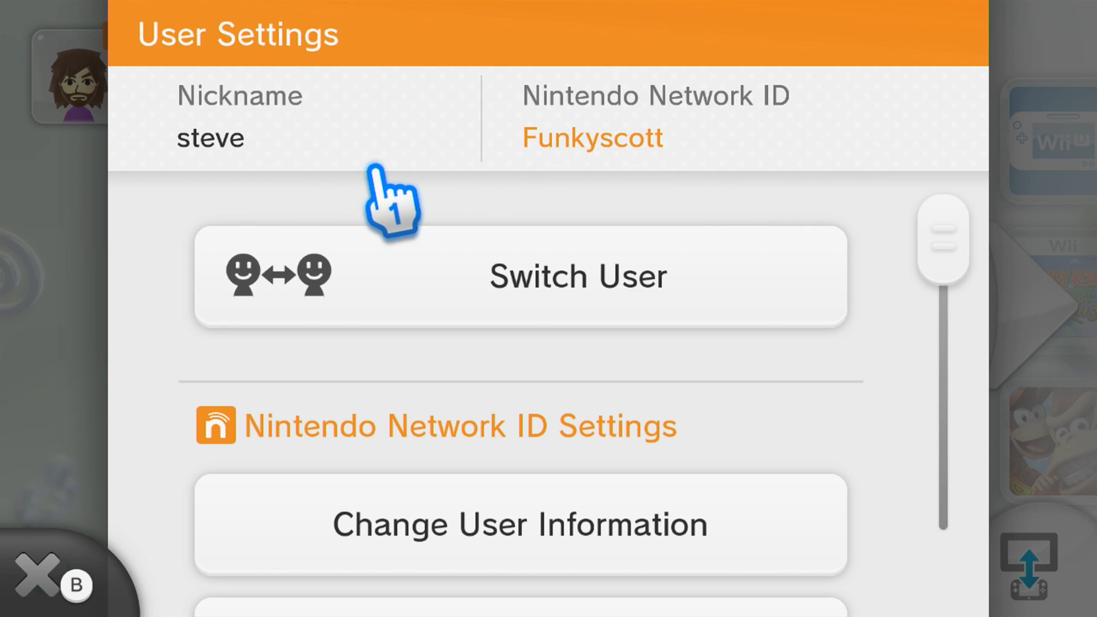
{"action": "mouse_move", "coordinate": [689, 144]}
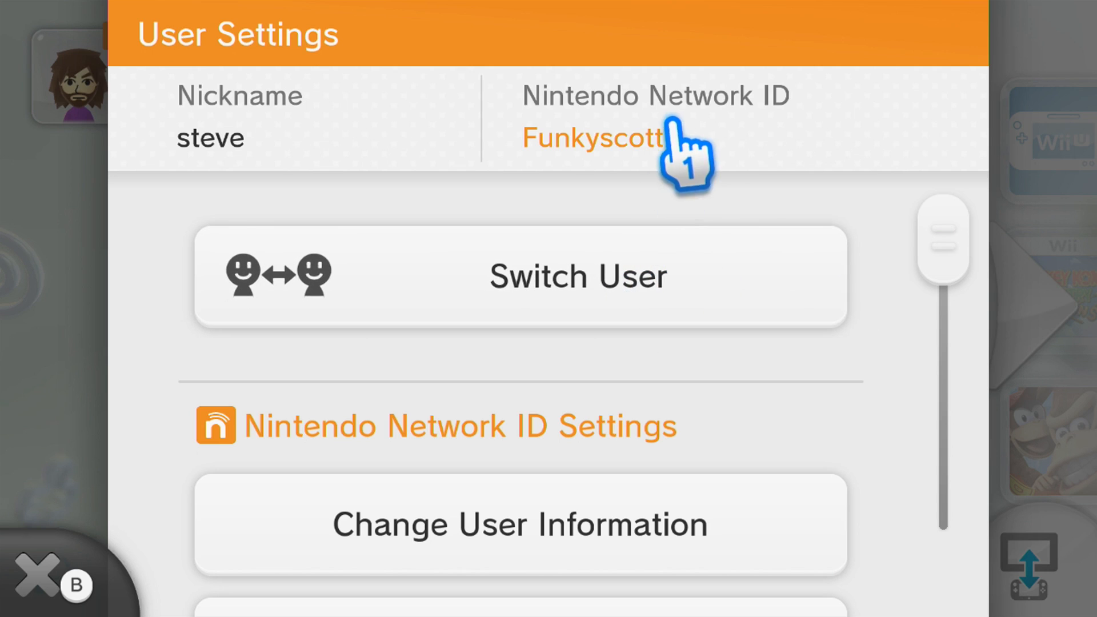
{"action": "mouse_move", "coordinate": [962, 367]}
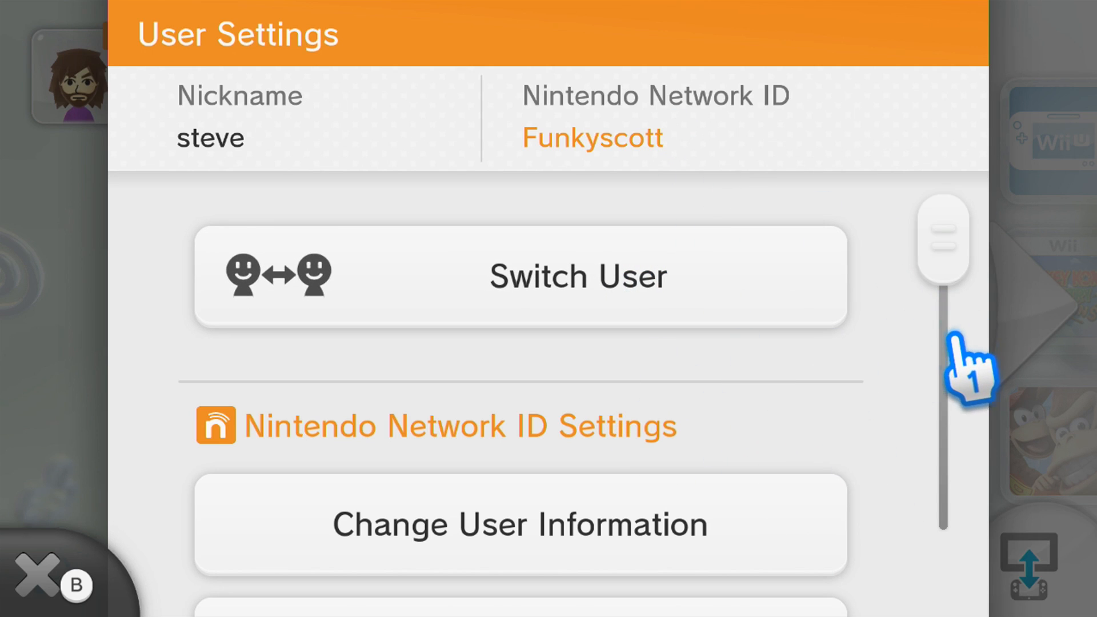
{"action": "scroll", "scroll_direction": "up", "scroll_amount": 3}
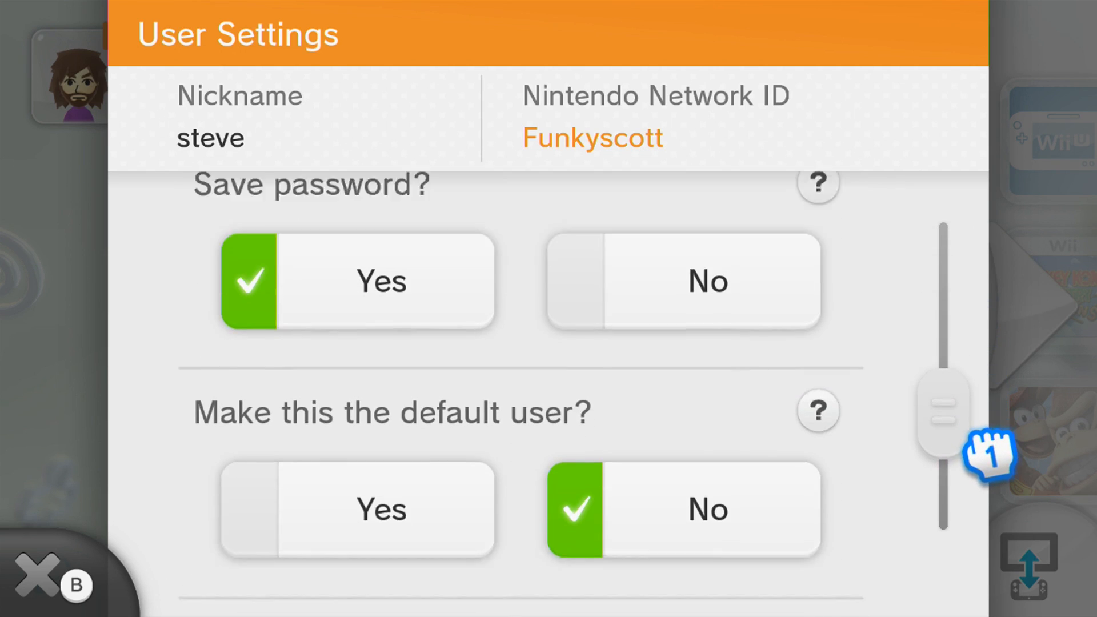
{"action": "scroll", "scroll_direction": "down", "scroll_amount": 3}
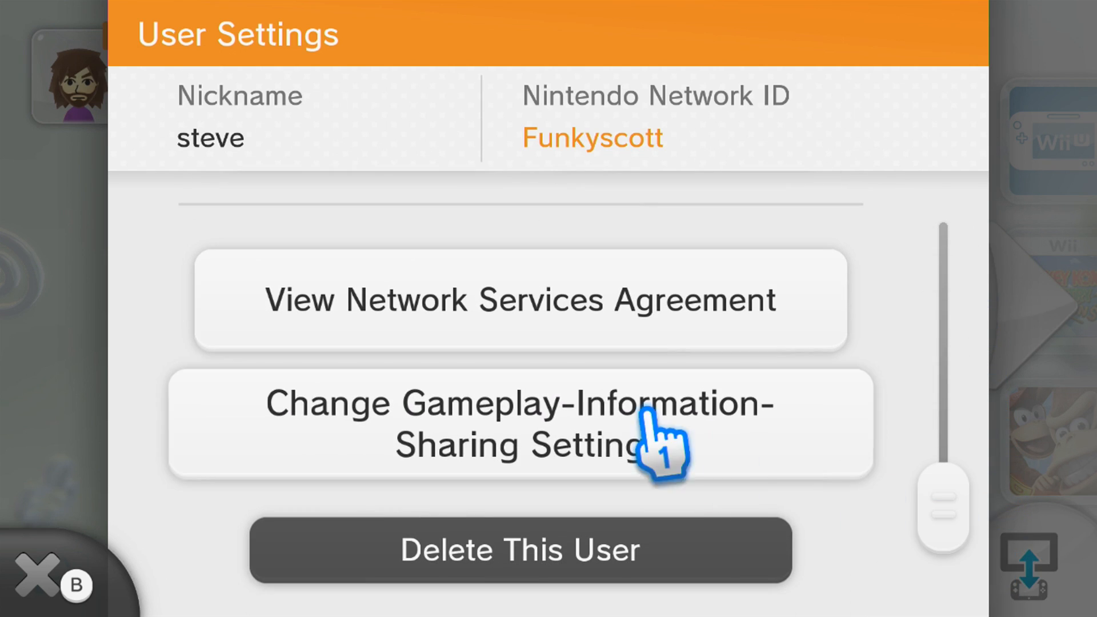
{"action": "mouse_move", "coordinate": [559, 364]}
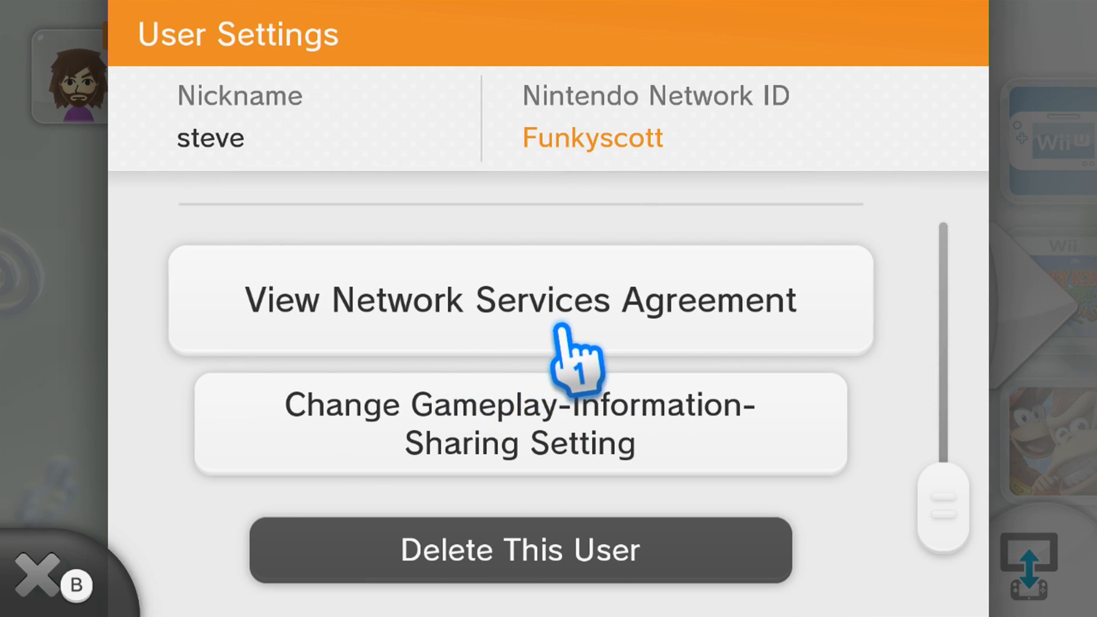
{"action": "left_click", "coordinate": [521, 299]}
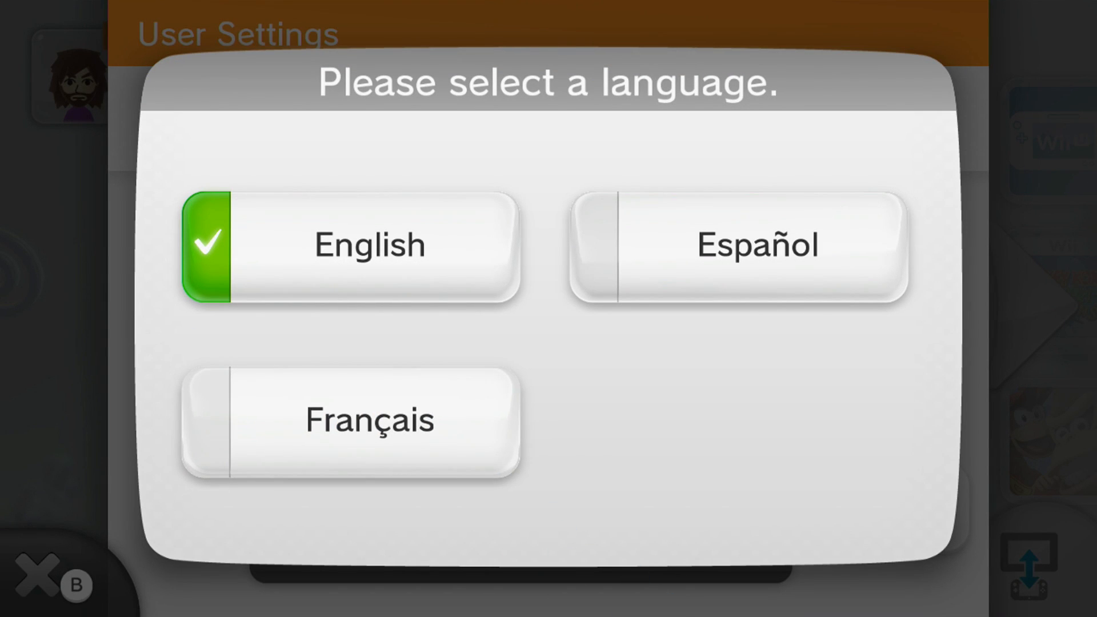
Choose English to display the Pretendo Network Services Agreement
{"action": "left_click", "coordinate": [369, 245]}
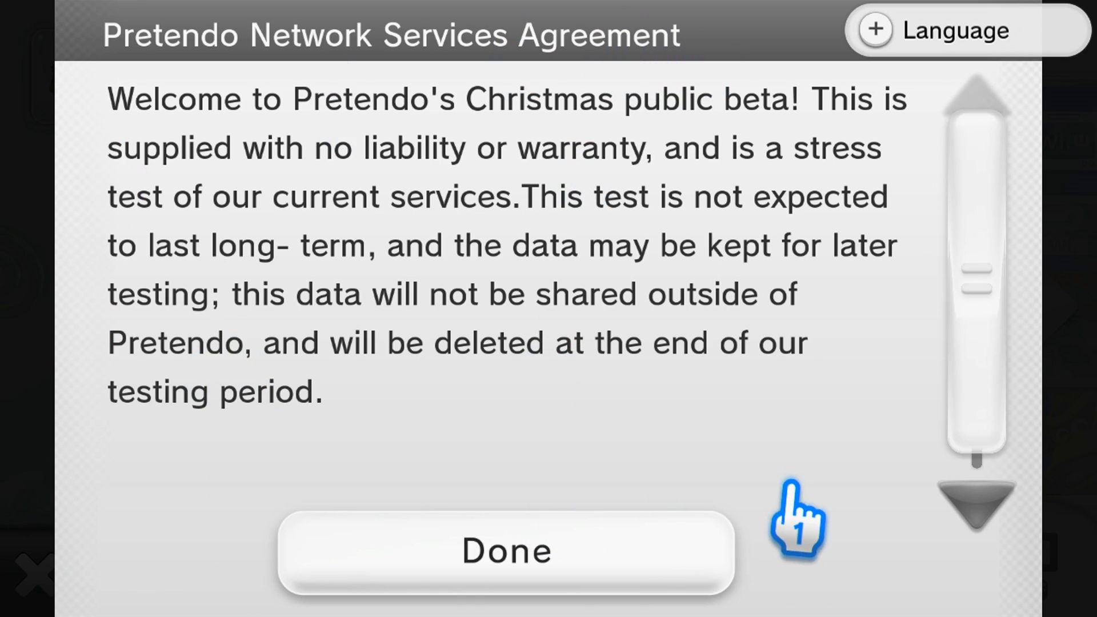
{"action": "mouse_move", "coordinate": [703, 308]}
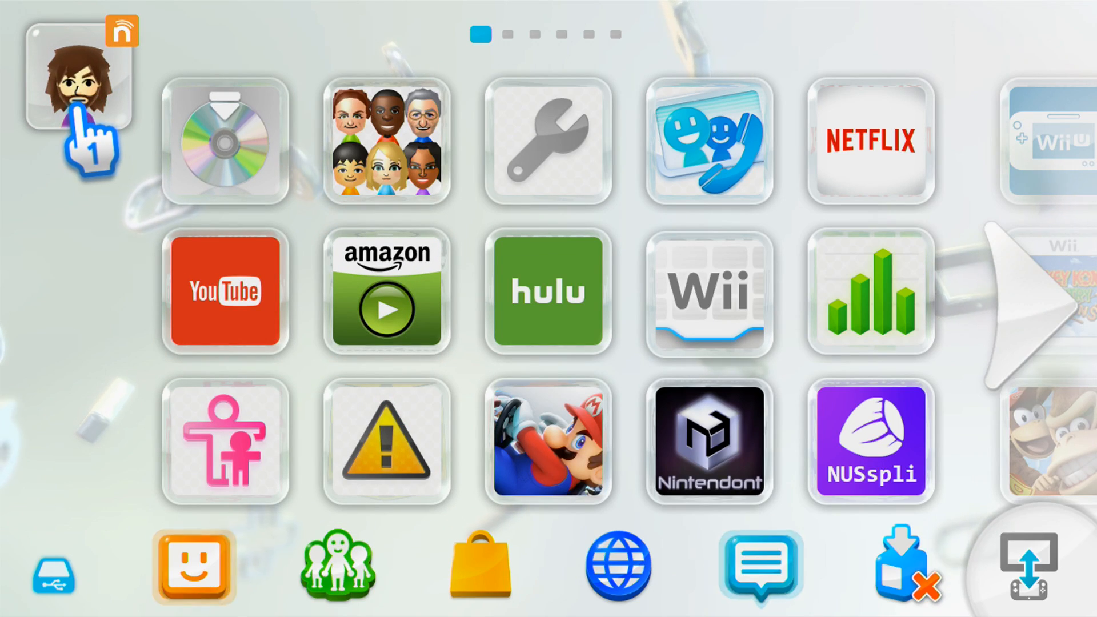
{"action": "mouse_move", "coordinate": [224, 140]}
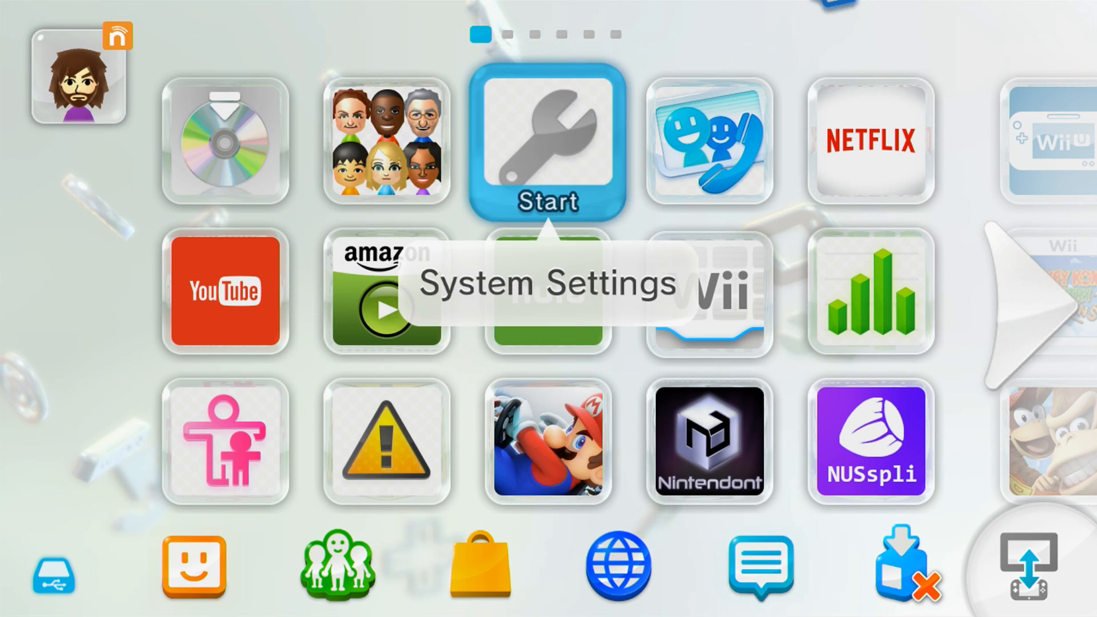
Tap the Mii icon to reopen User Settings, reaching the unconfirmed e-mail notice
{"action": "left_click", "coordinate": [76, 77]}
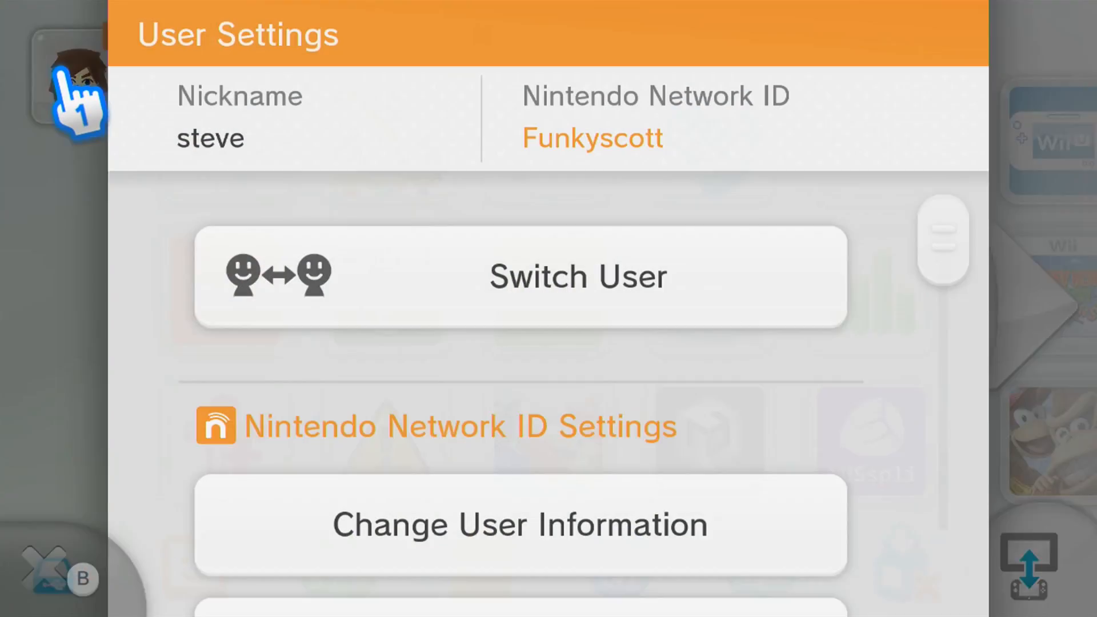
{"action": "left_click", "coordinate": [577, 276]}
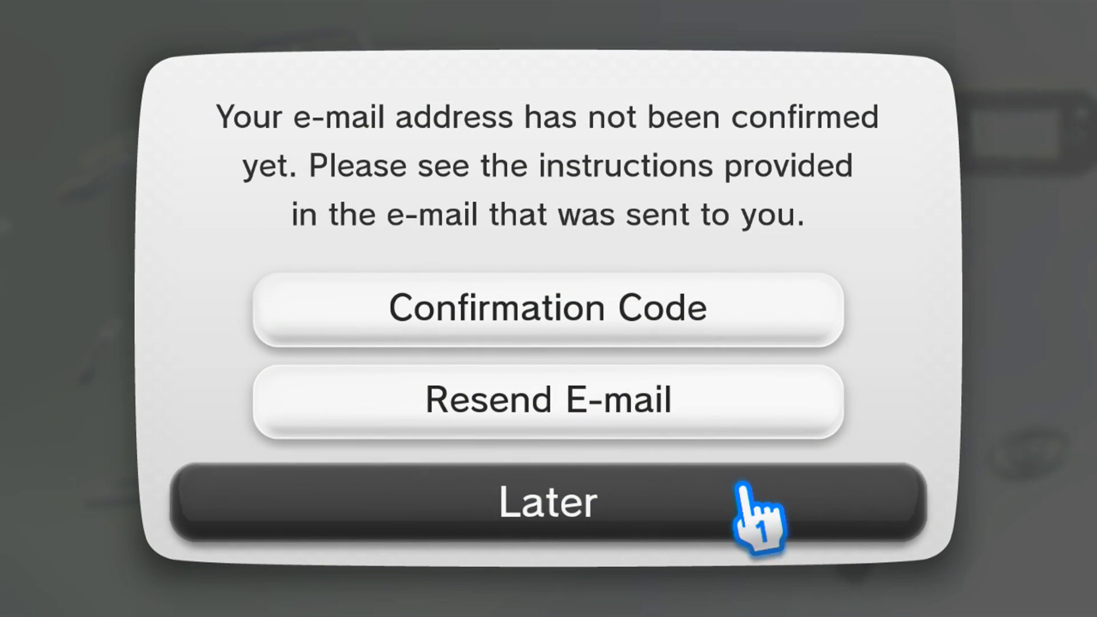
{"action": "mouse_move", "coordinate": [896, 448]}
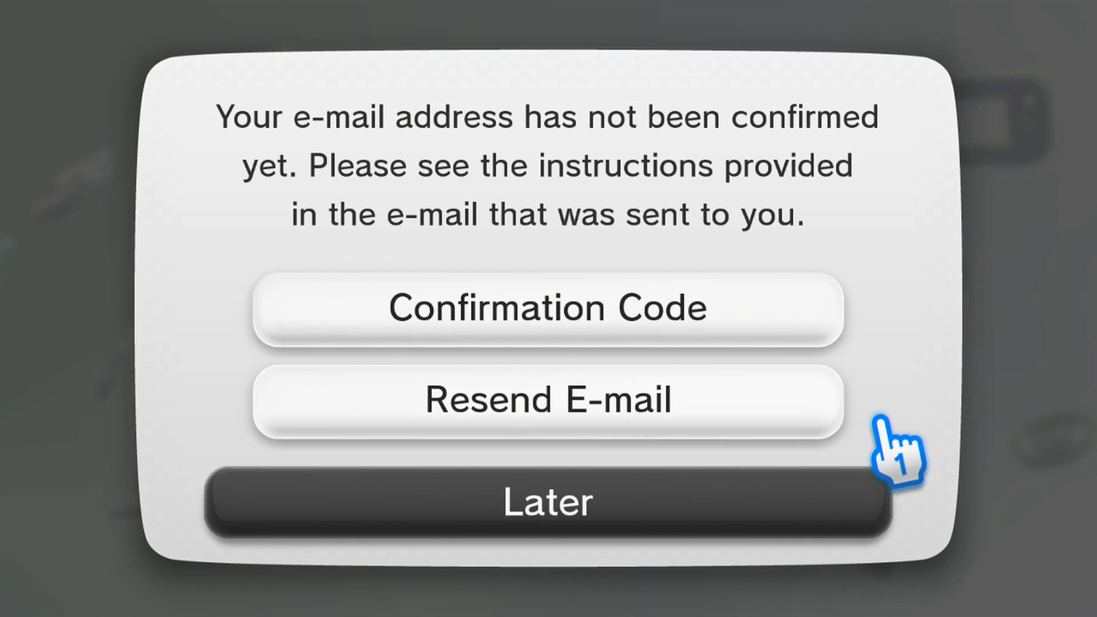
Choose Later on the e-mail confirmation and Next on the SpotPass notice
{"action": "left_click", "coordinate": [547, 502]}
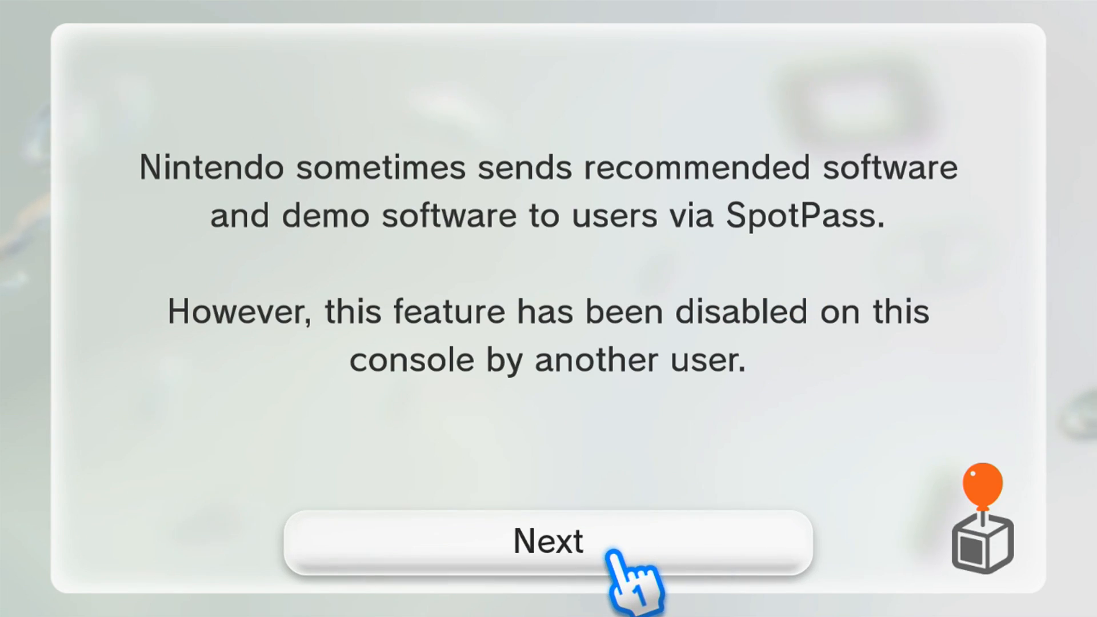
{"action": "left_click", "coordinate": [548, 542]}
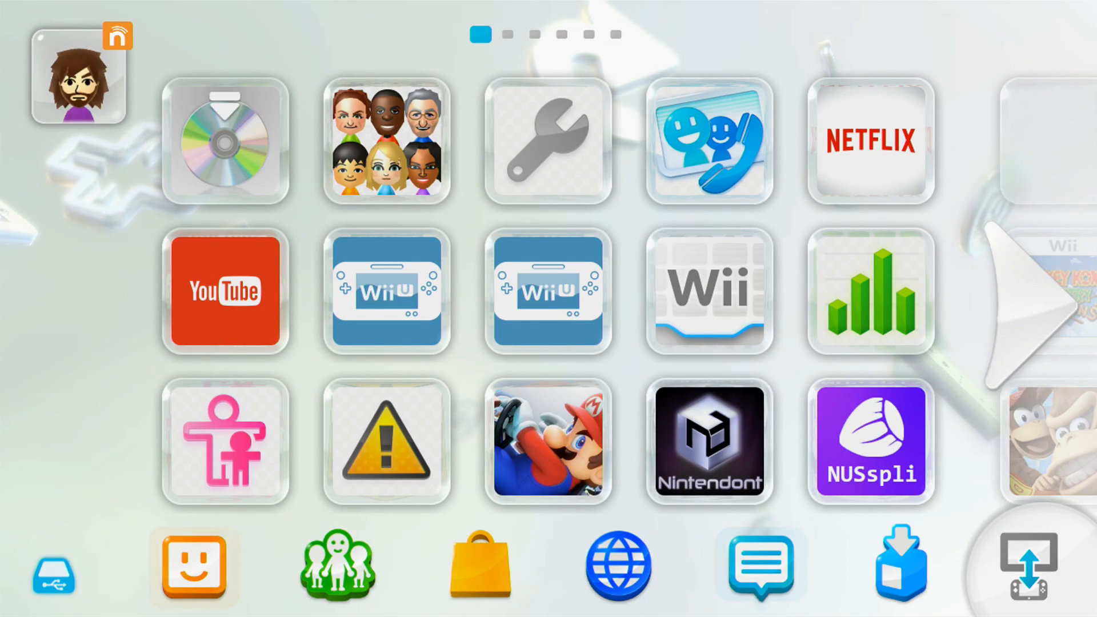